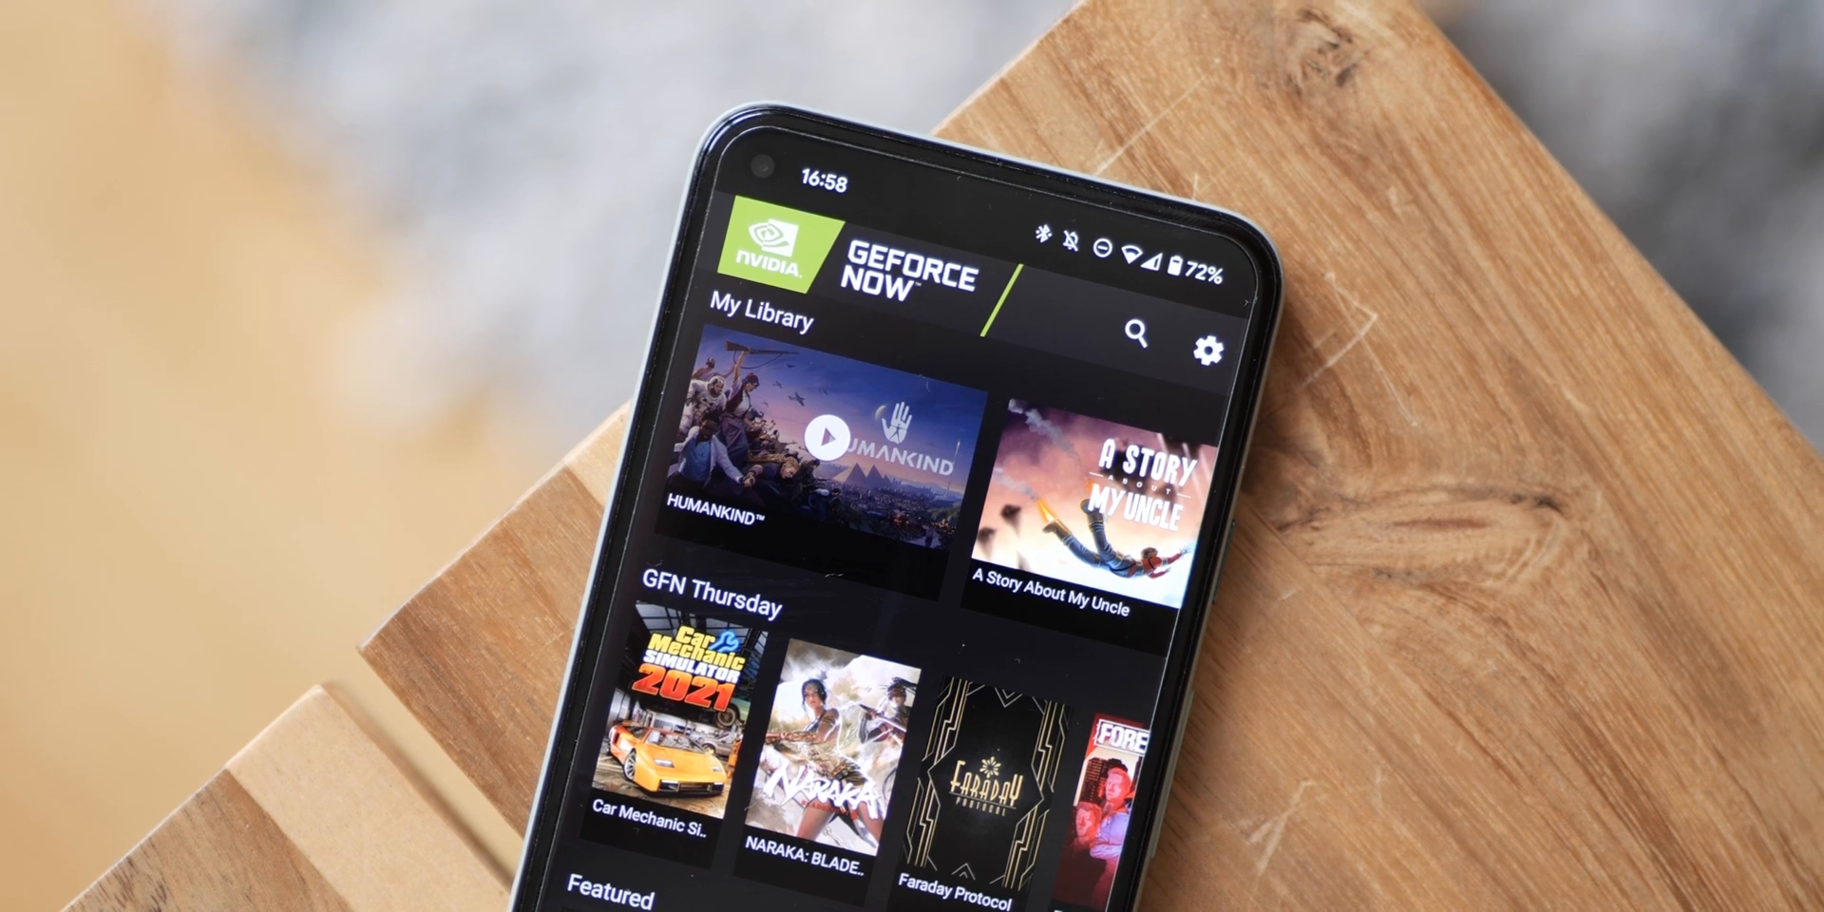
pyautogui.click(826, 435)
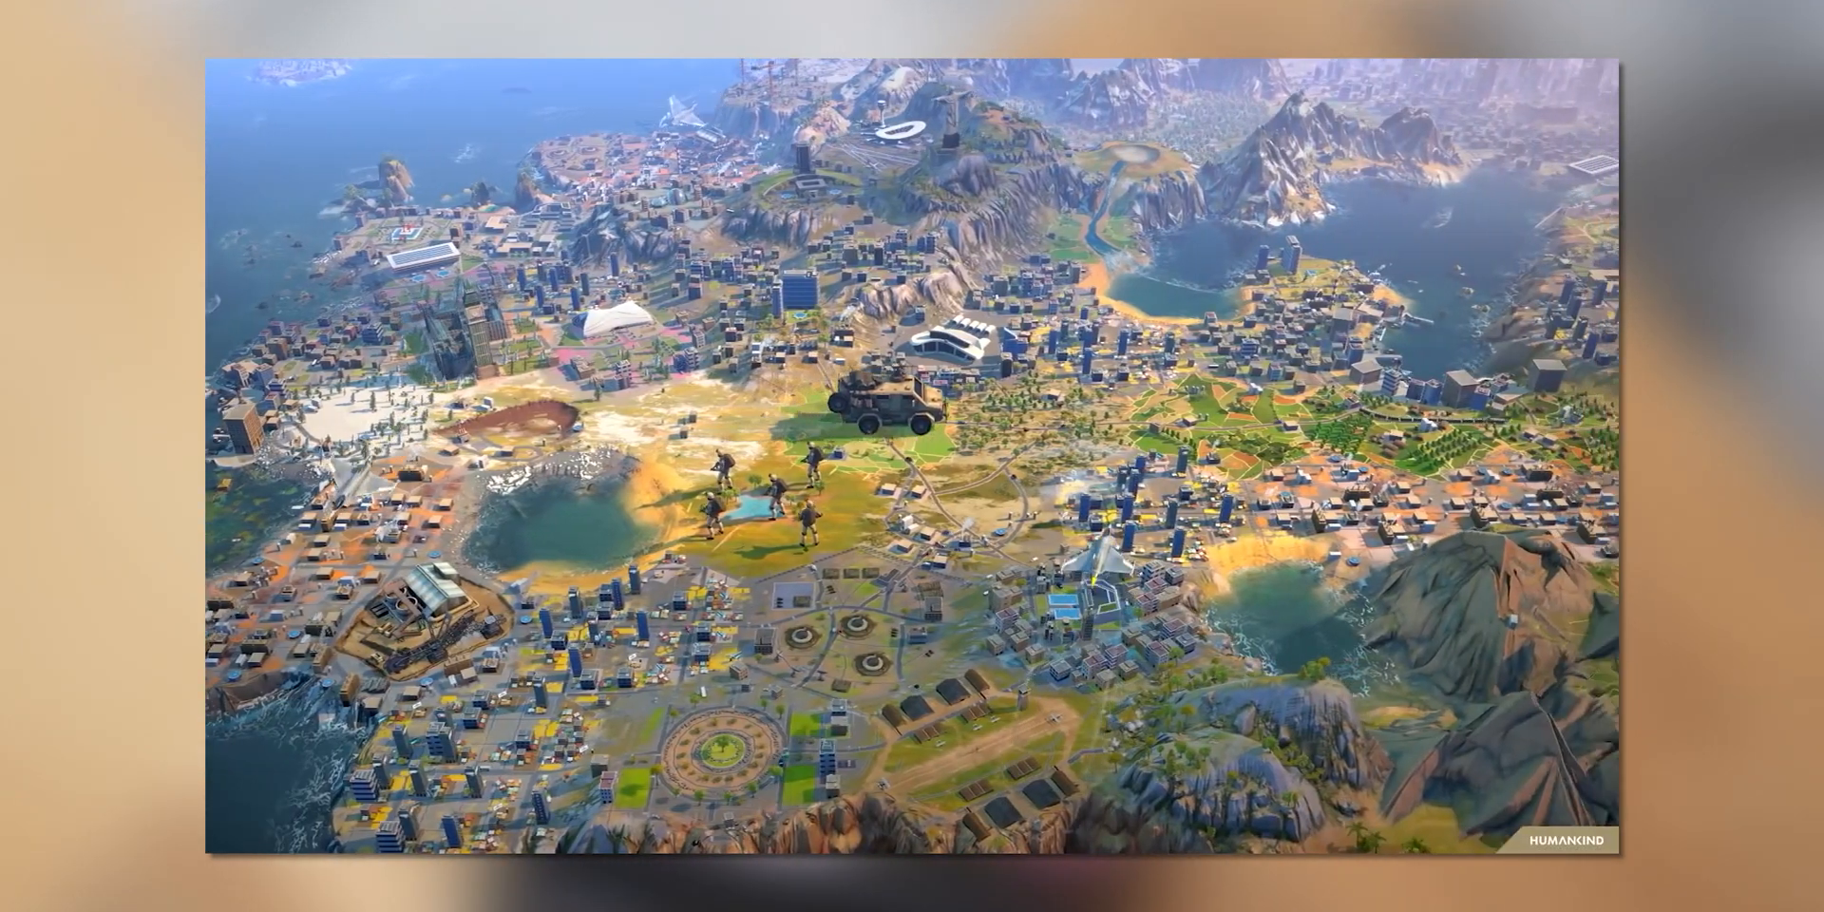